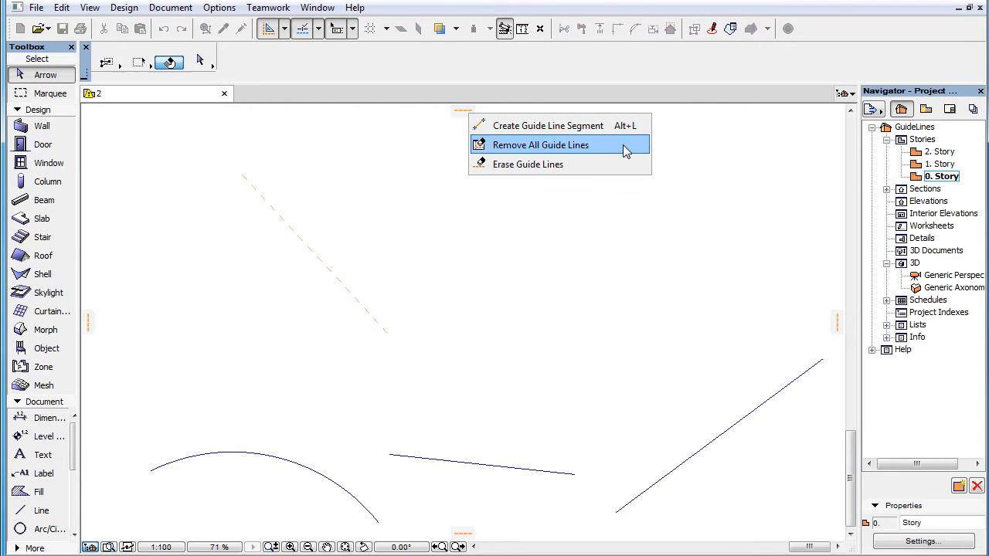
Step: Remove all existing guide lines from the plan and bring up the guide line options
{"action": "left_click", "coordinate": [540, 145]}
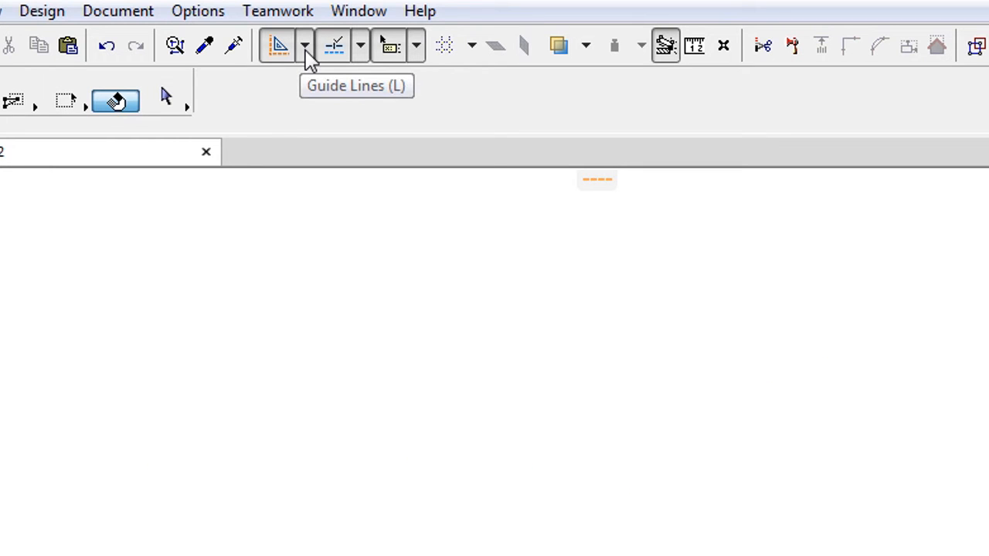
{"action": "left_click", "coordinate": [304, 44]}
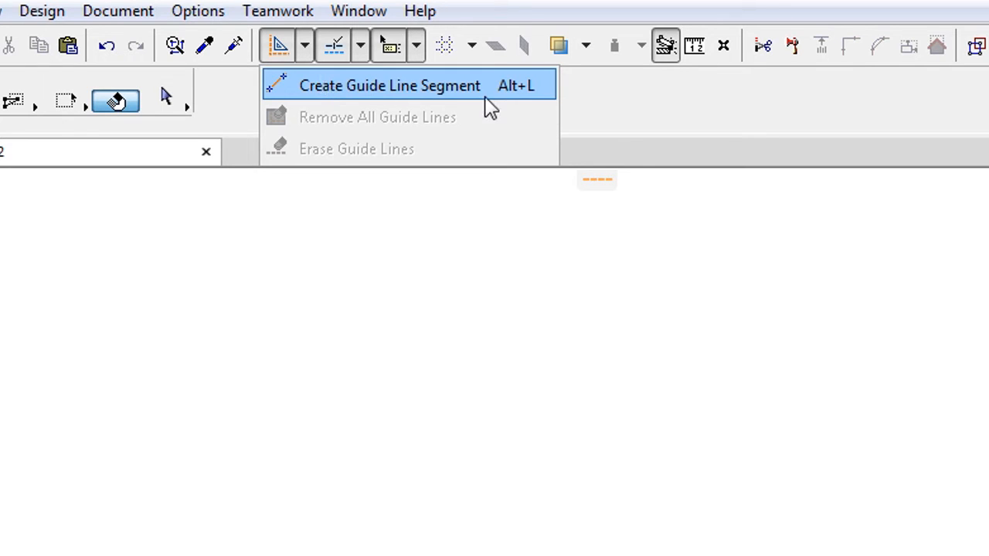
{"action": "mouse_move", "coordinate": [493, 97]}
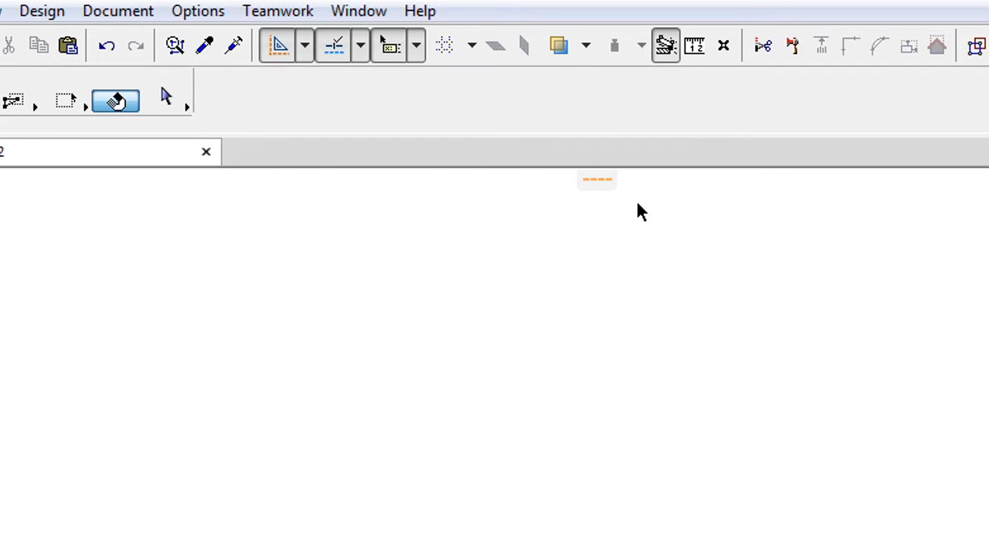
{"action": "mouse_move", "coordinate": [611, 193]}
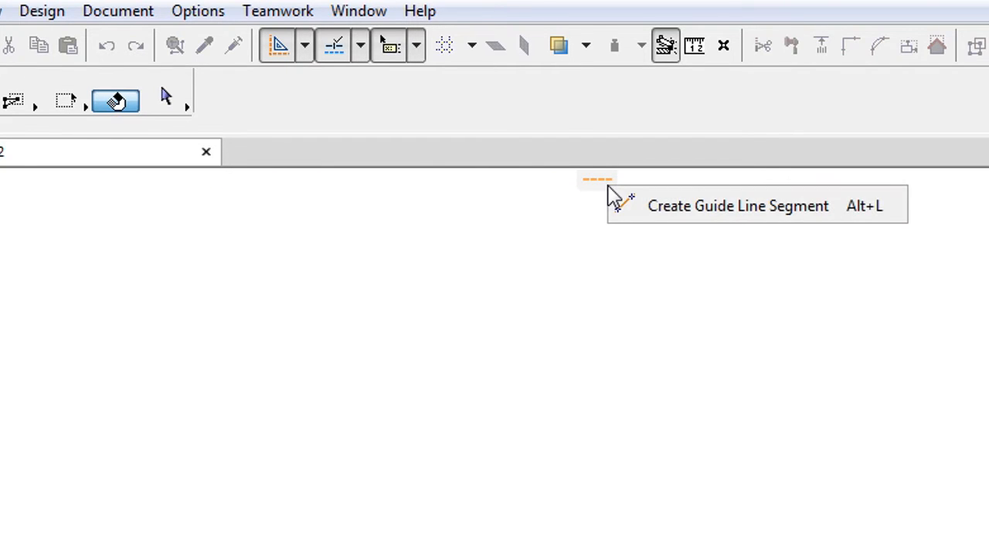
{"action": "mouse_move", "coordinate": [809, 219]}
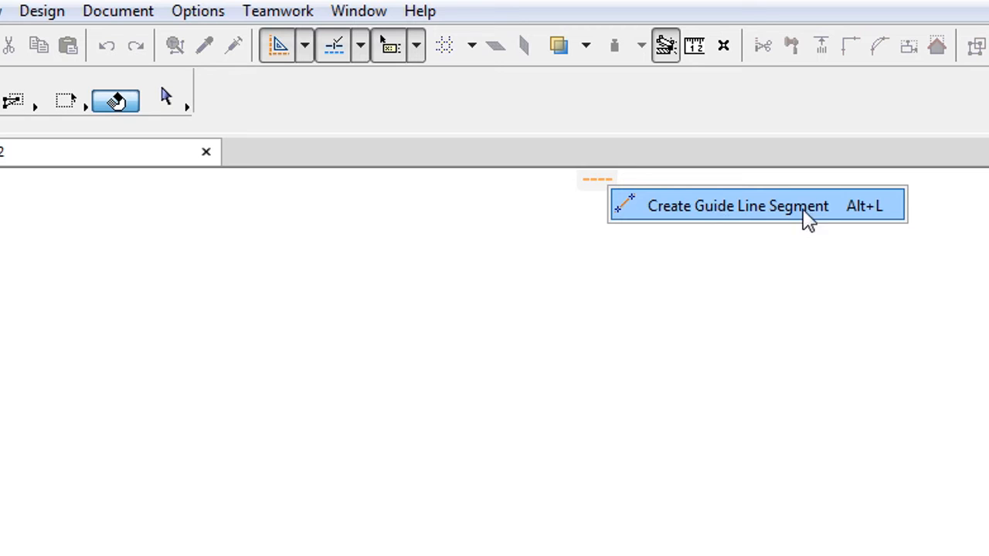
{"action": "mouse_move", "coordinate": [838, 220]}
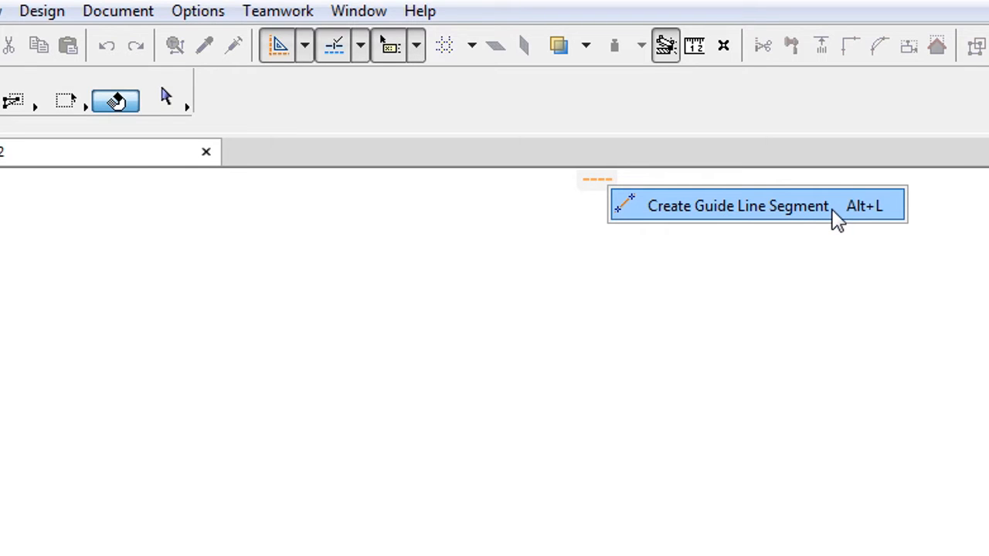
Step: Draw a diagonal dashed guide line segment at the upper left of the plan
{"action": "left_click", "coordinate": [738, 205]}
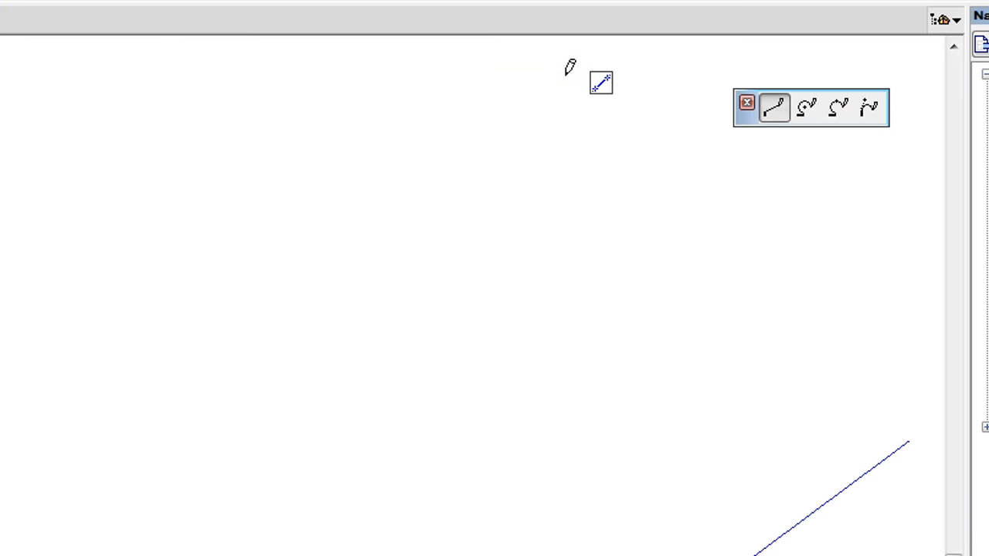
{"action": "mouse_move", "coordinate": [838, 108]}
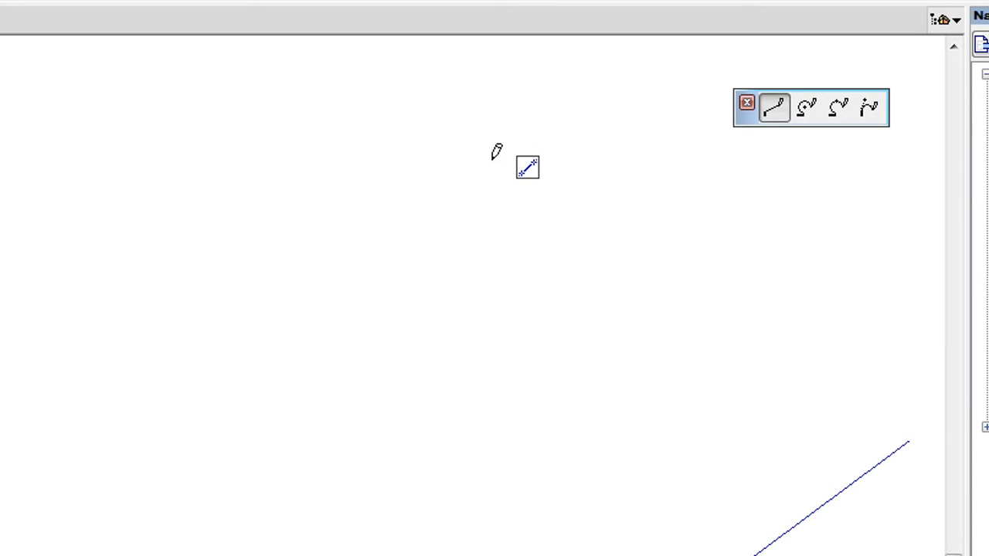
{"action": "mouse_move", "coordinate": [753, 123]}
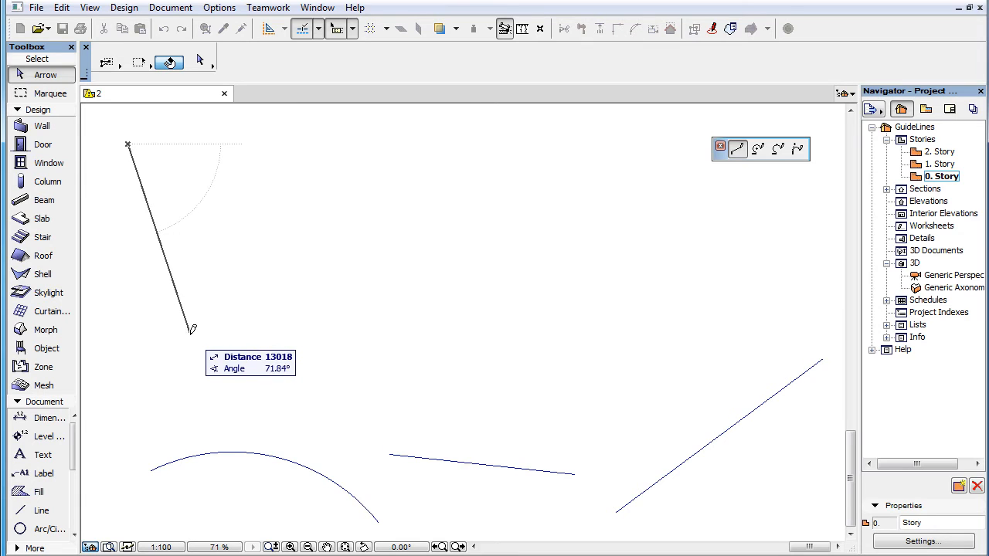
{"action": "left_click", "coordinate": [193, 333]}
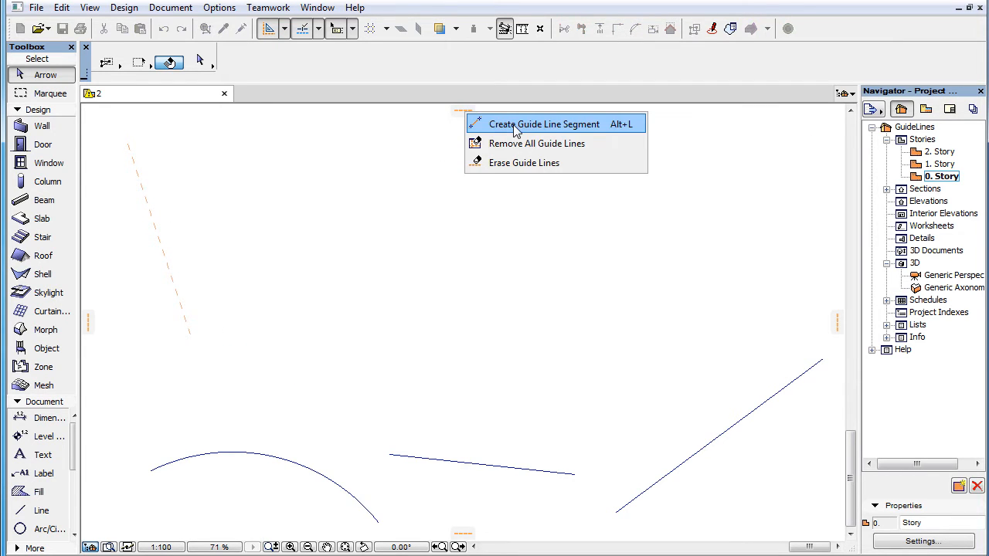
Step: Draw another straight guide line segment along the top left, then switch to centre-point guide arcs
{"action": "left_click", "coordinate": [544, 124]}
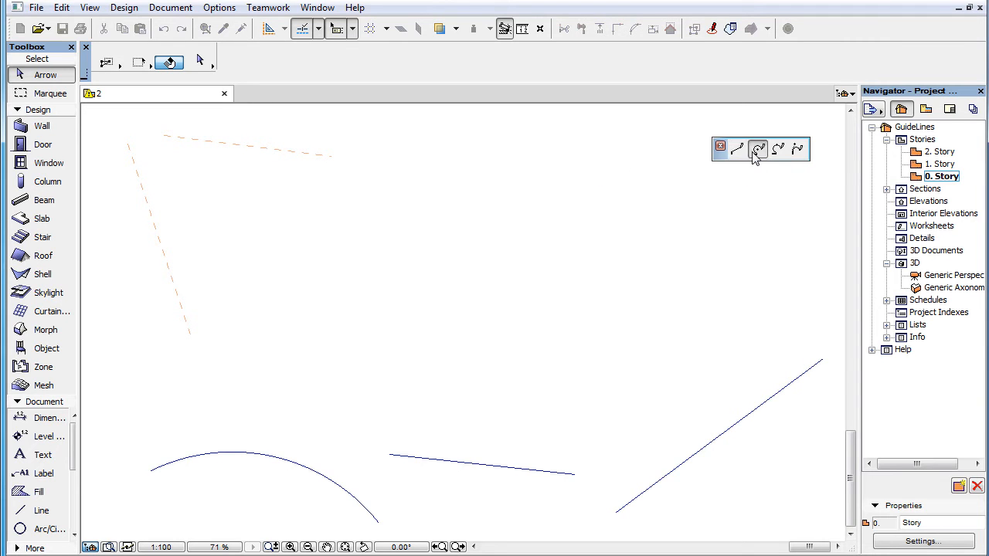
{"action": "left_click", "coordinate": [757, 148]}
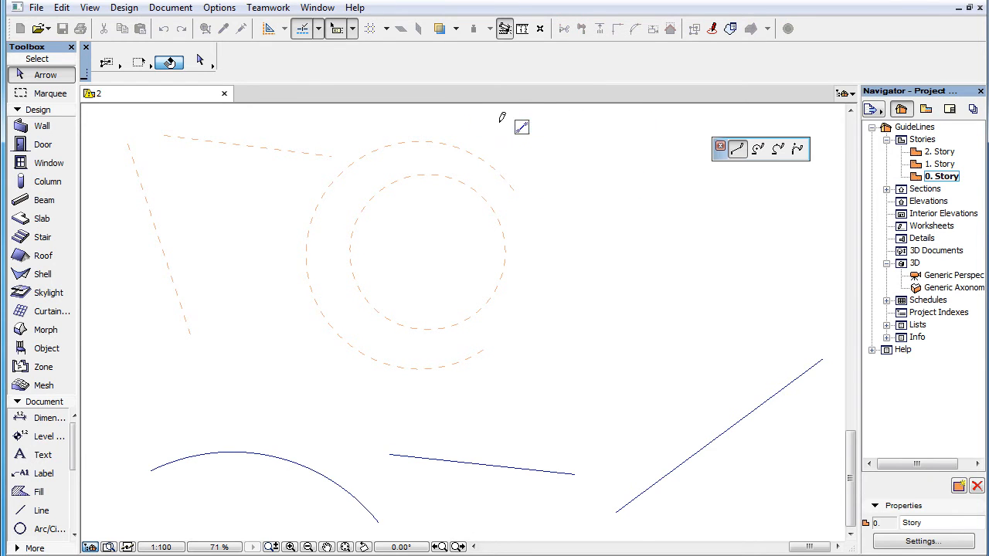
{"action": "mouse_move", "coordinate": [778, 149]}
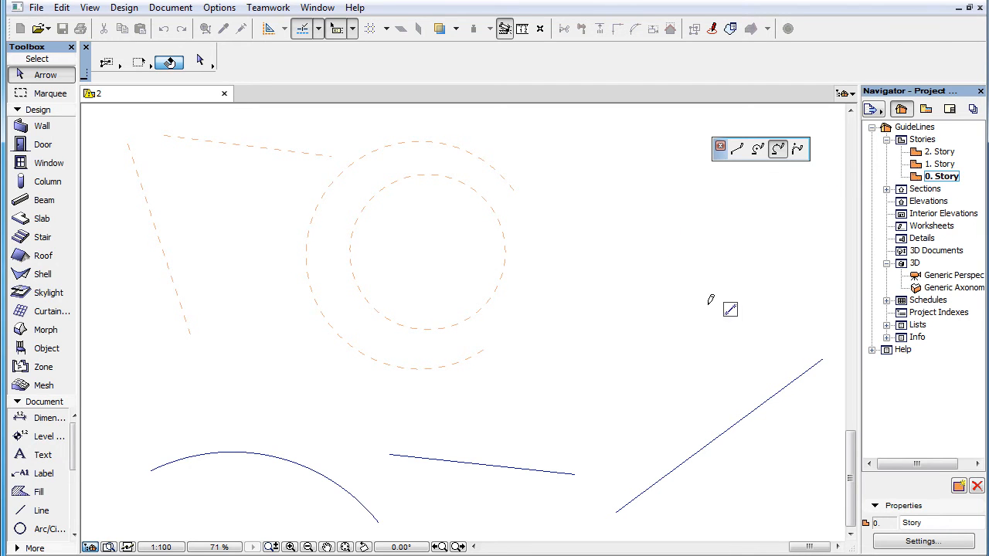
Step: Draw a large dashed guide arc at the upper right, then start a smaller inner guide circle
{"action": "left_click_drag", "start_coordinate": [589, 222], "coordinate": [711, 309]}
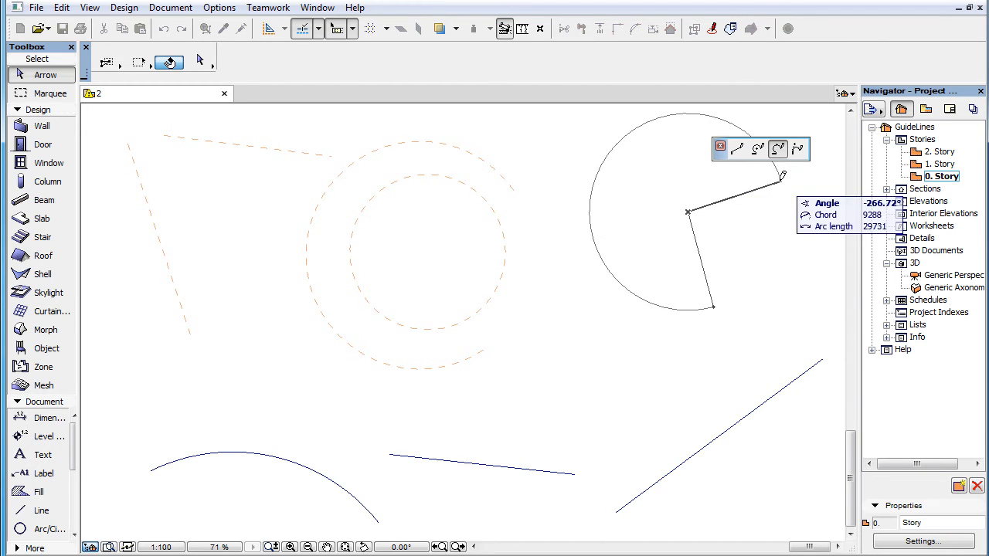
{"action": "mouse_move", "coordinate": [661, 224]}
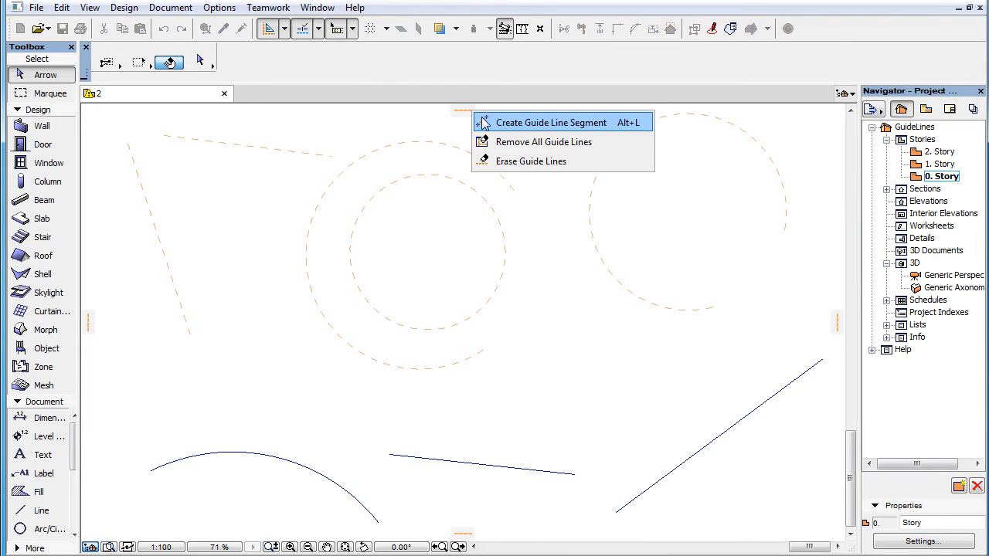
{"action": "left_click", "coordinate": [551, 122]}
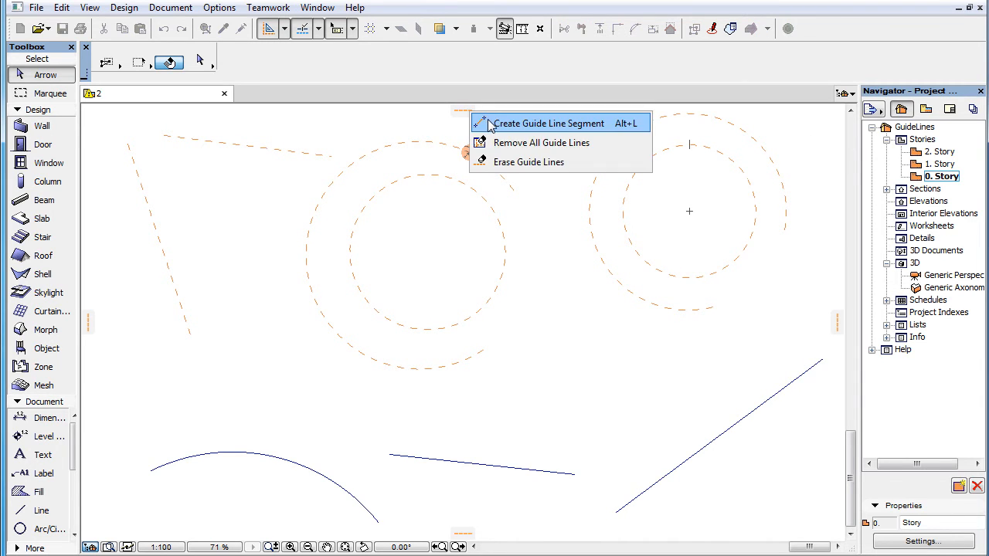
Step: Place a dashed guide circle tangent to the short middle blue line
{"action": "left_click", "coordinate": [548, 123]}
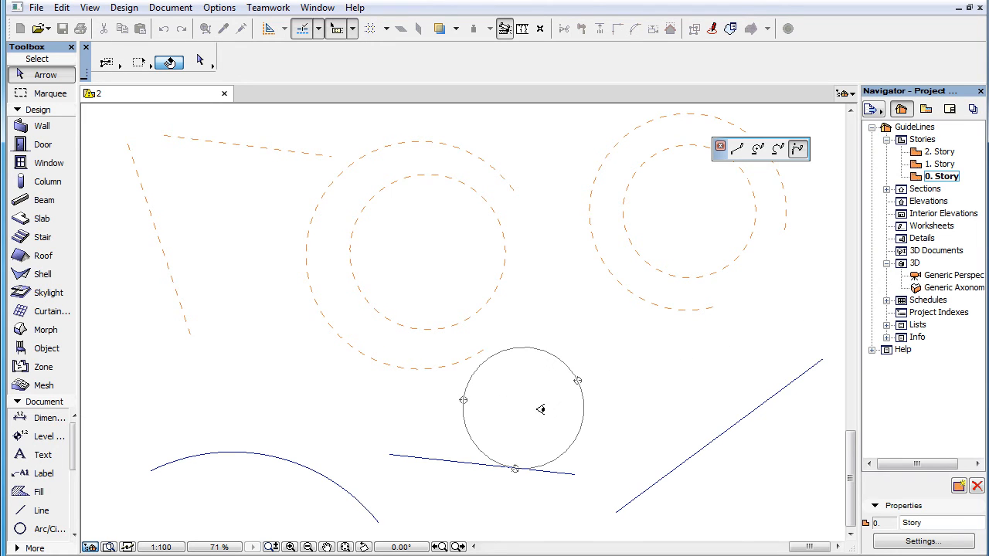
{"action": "left_click", "coordinate": [536, 405]}
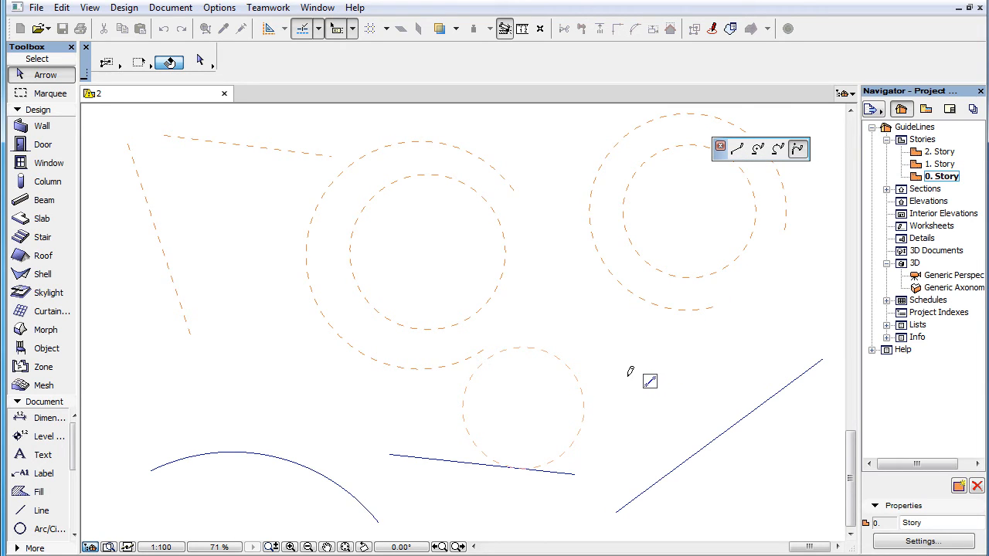
{"action": "mouse_move", "coordinate": [769, 371]}
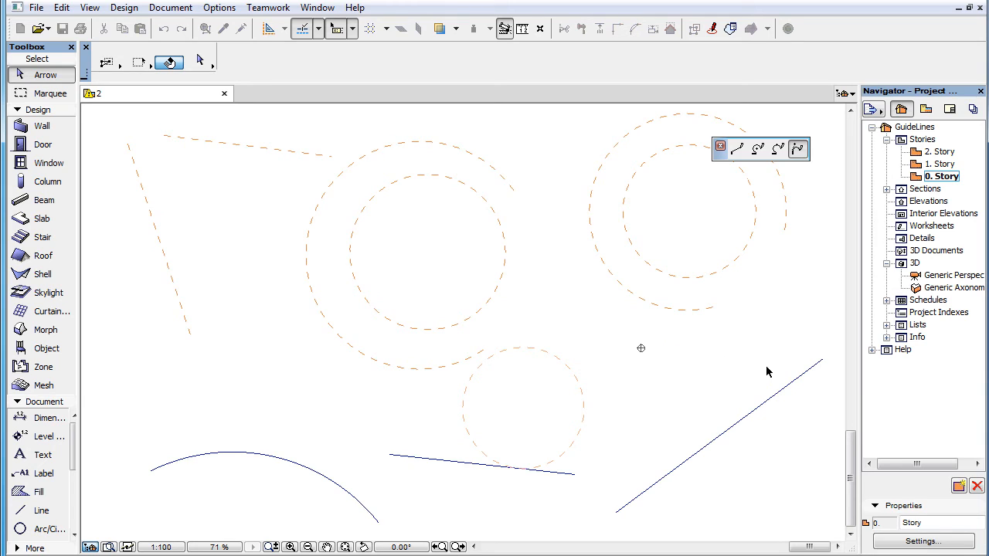
{"action": "mouse_move", "coordinate": [717, 442]}
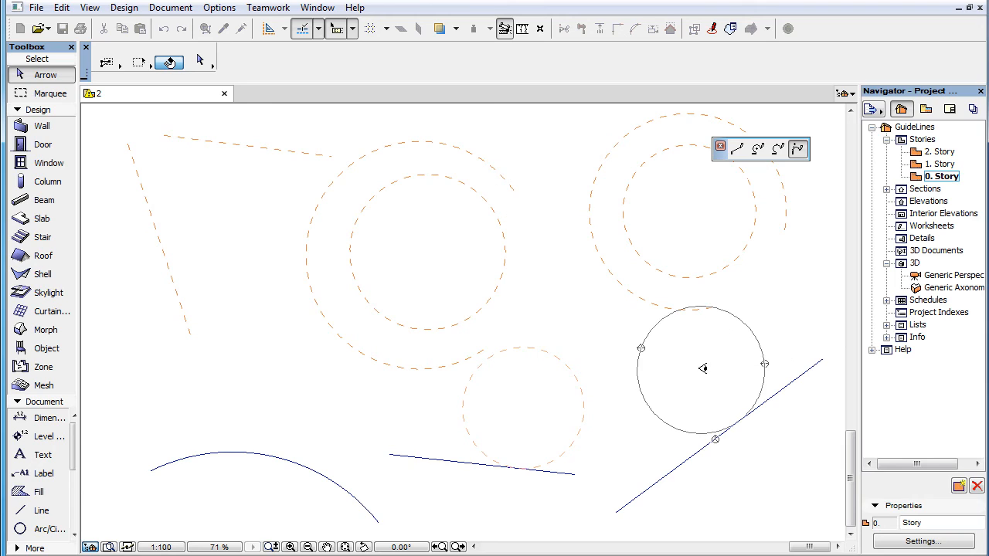
Step: Place a dashed guide circle tangent to the long diagonal blue line at lower right
{"action": "left_click", "coordinate": [694, 385]}
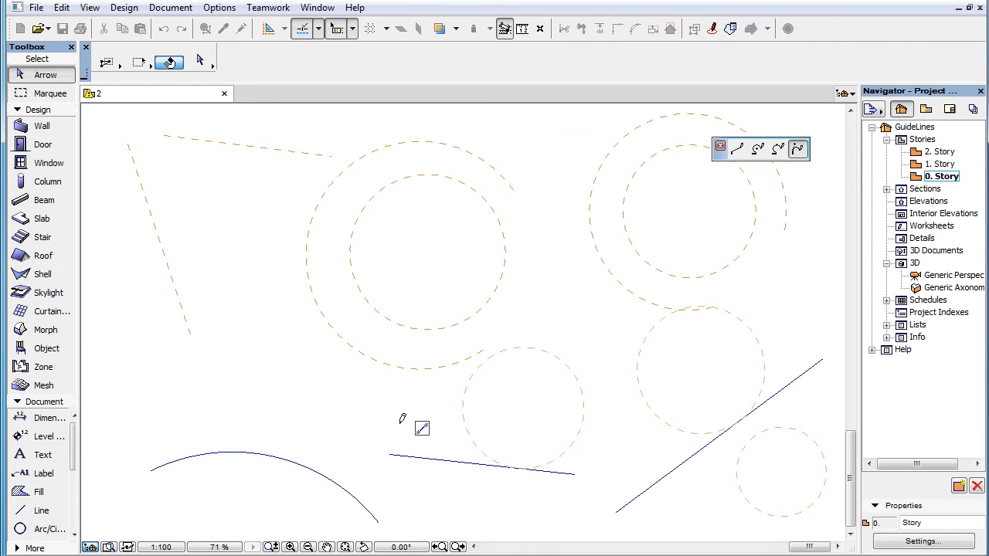
{"action": "mouse_move", "coordinate": [401, 423]}
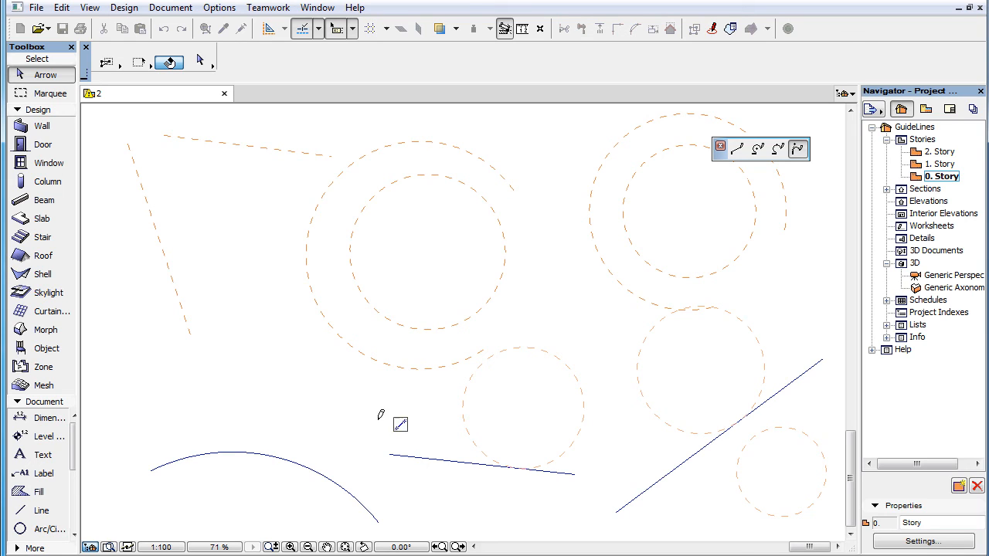
{"action": "mouse_move", "coordinate": [261, 372]}
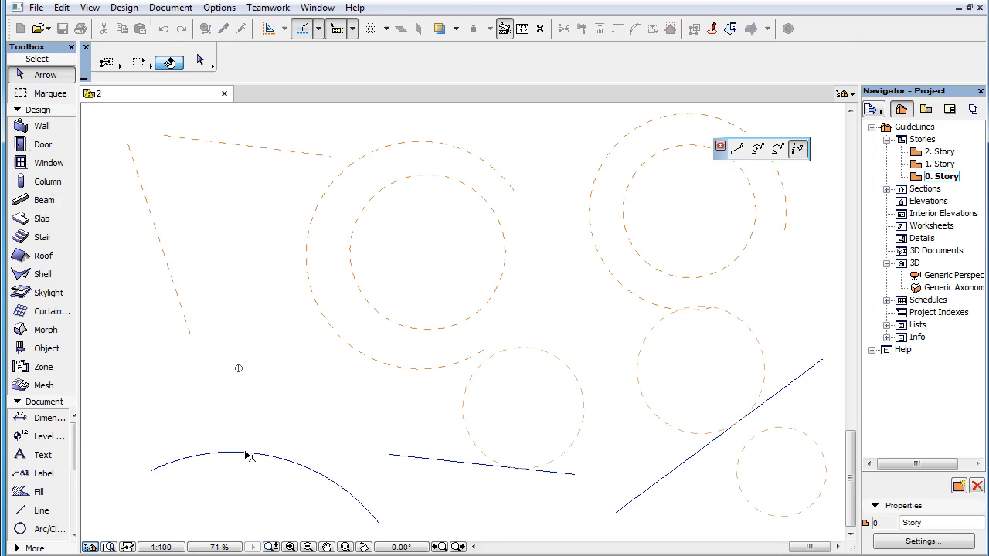
{"action": "mouse_move", "coordinate": [336, 424]}
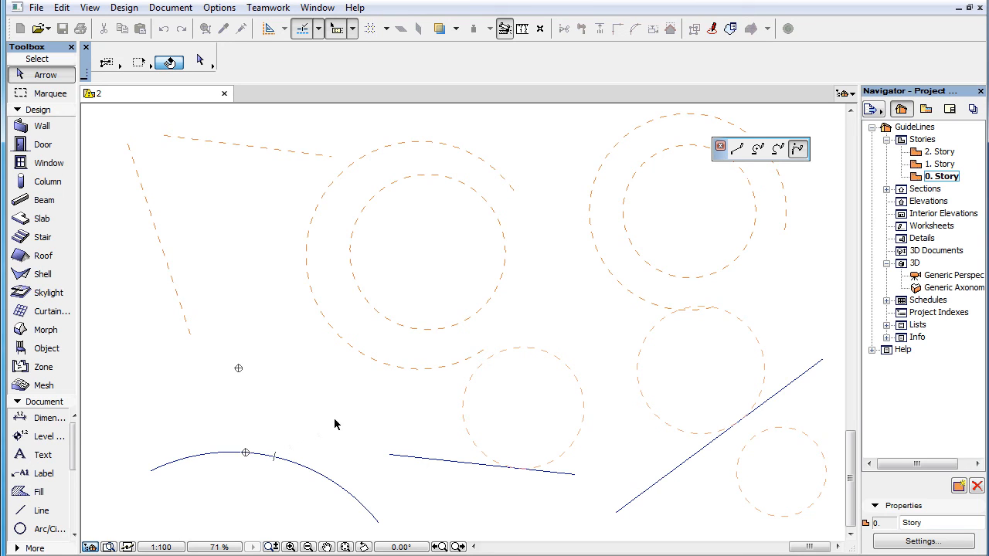